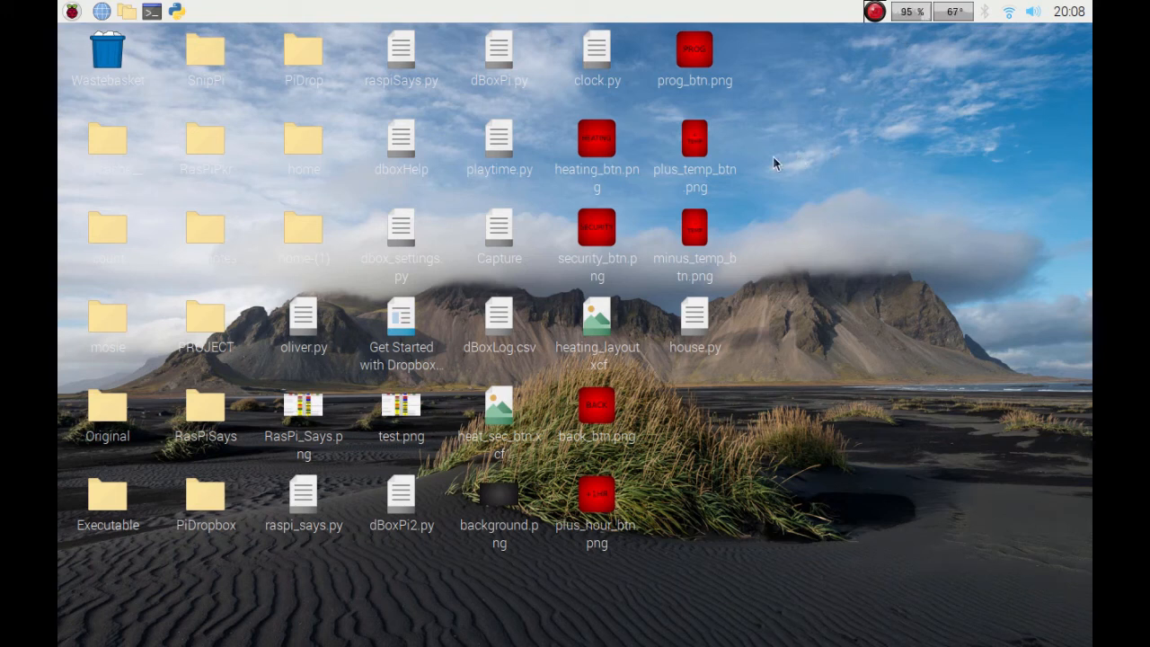
pyautogui.moveTo(106, 103)
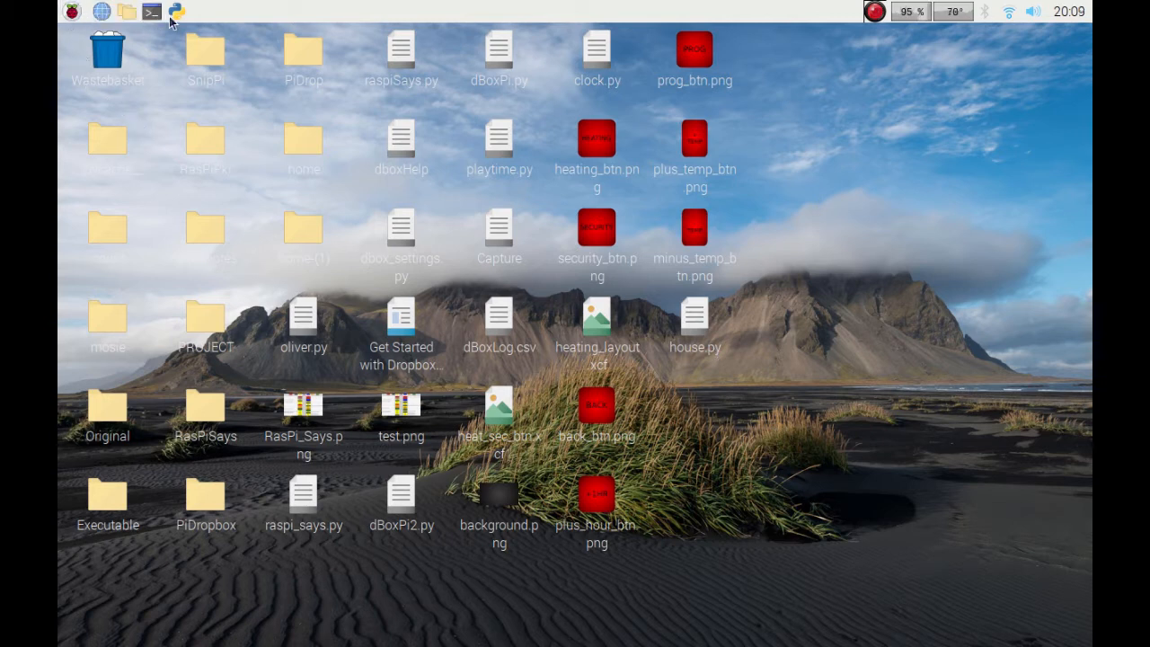
pyautogui.moveTo(176, 11)
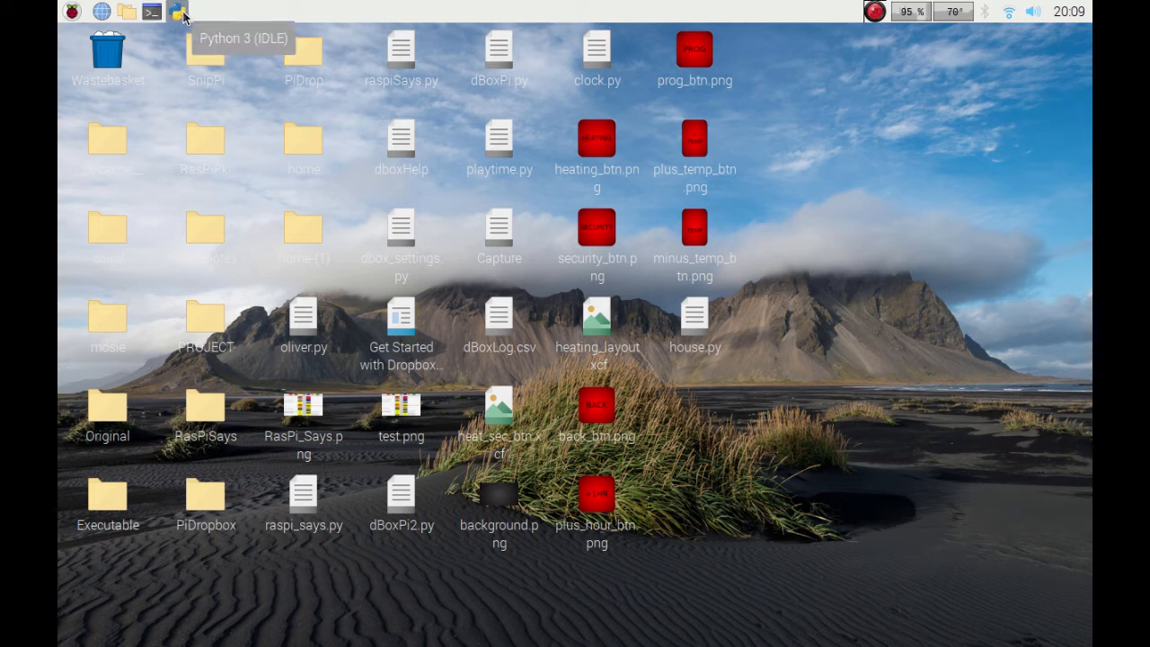
pyautogui.moveTo(199, 15)
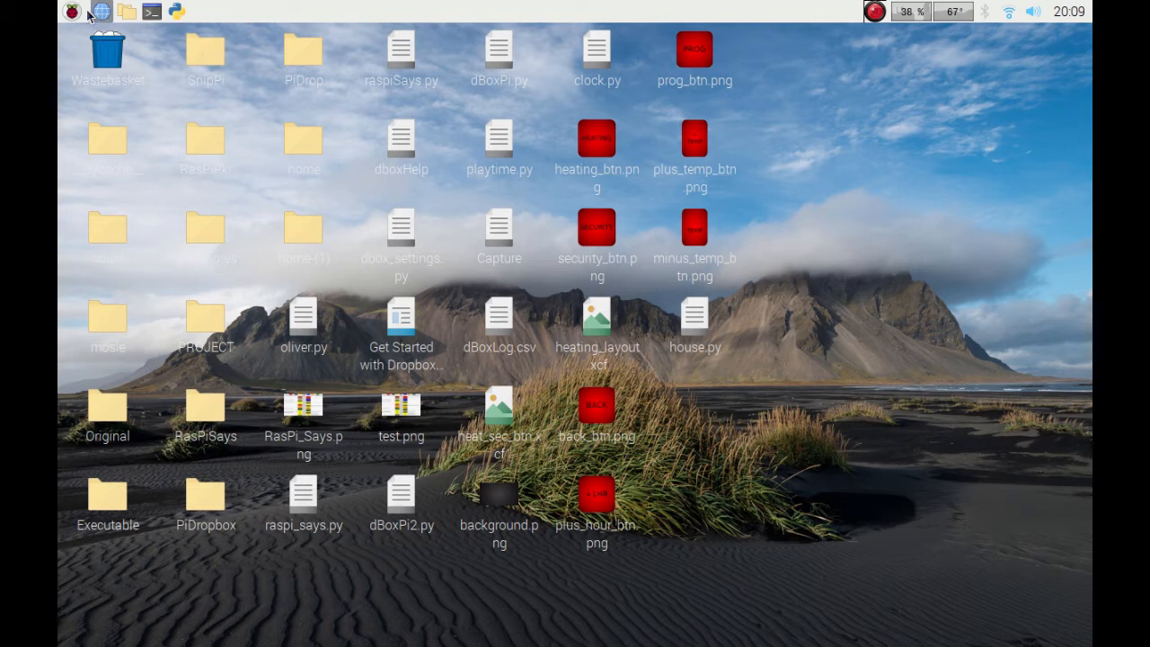
# Reach the taskbar panel's preferences window listing its loaded applets via the right-click menu
pyautogui.click(72, 11)
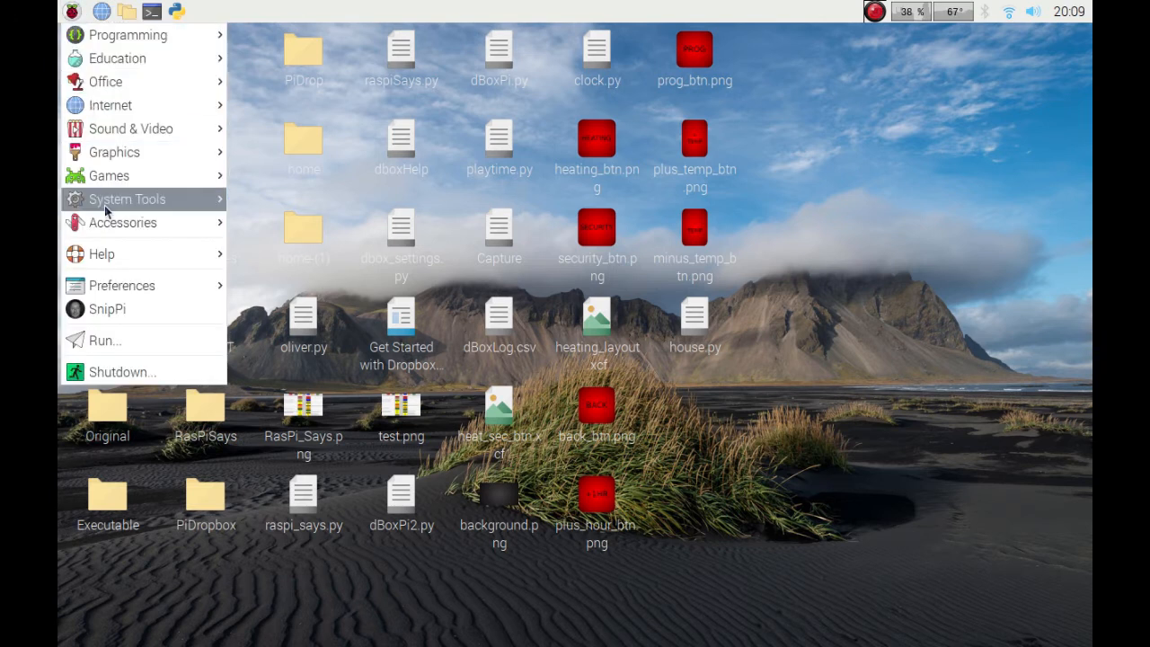
pyautogui.moveTo(117, 255)
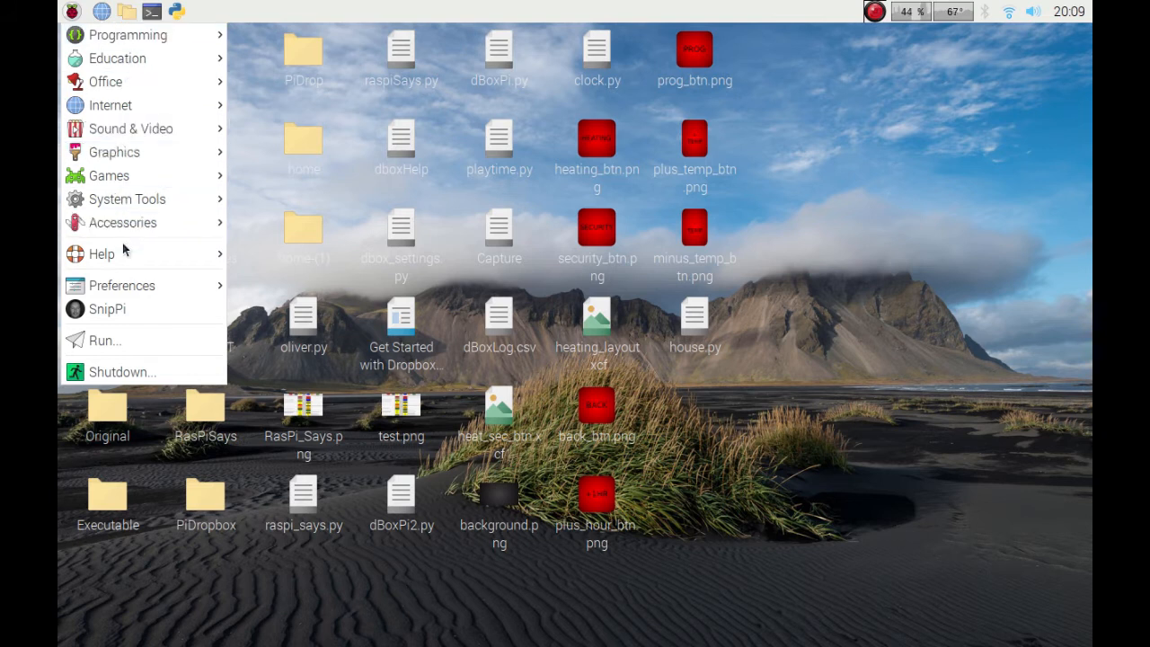
pyautogui.moveTo(104, 80)
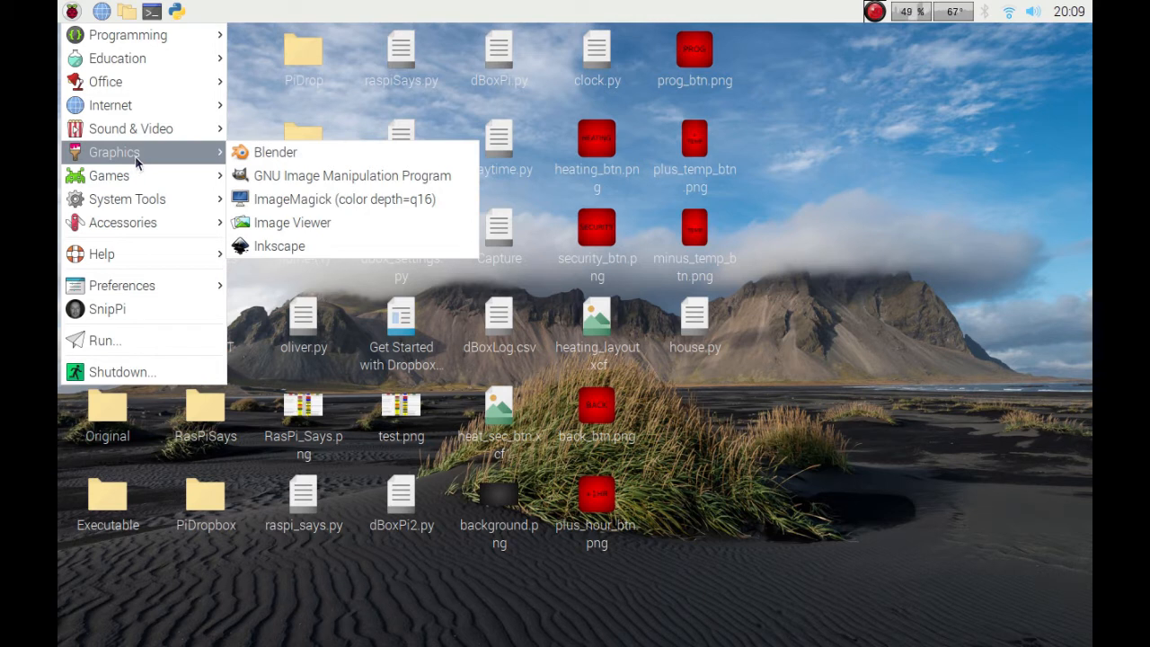
pyautogui.moveTo(136, 161)
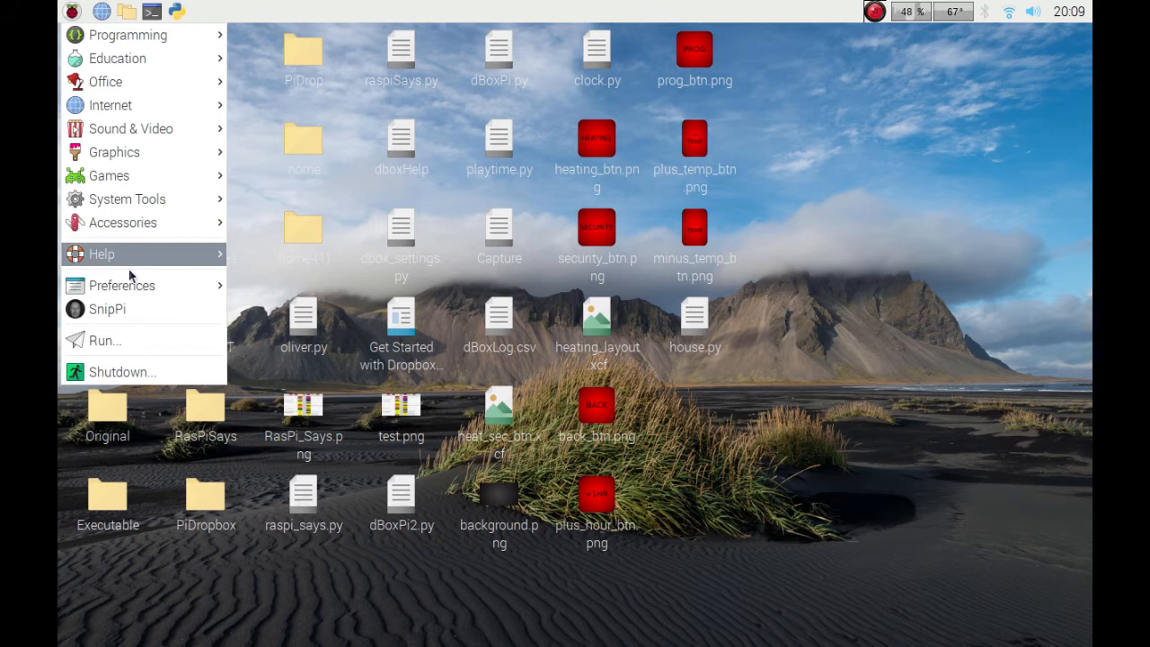
pyautogui.moveTo(108, 310)
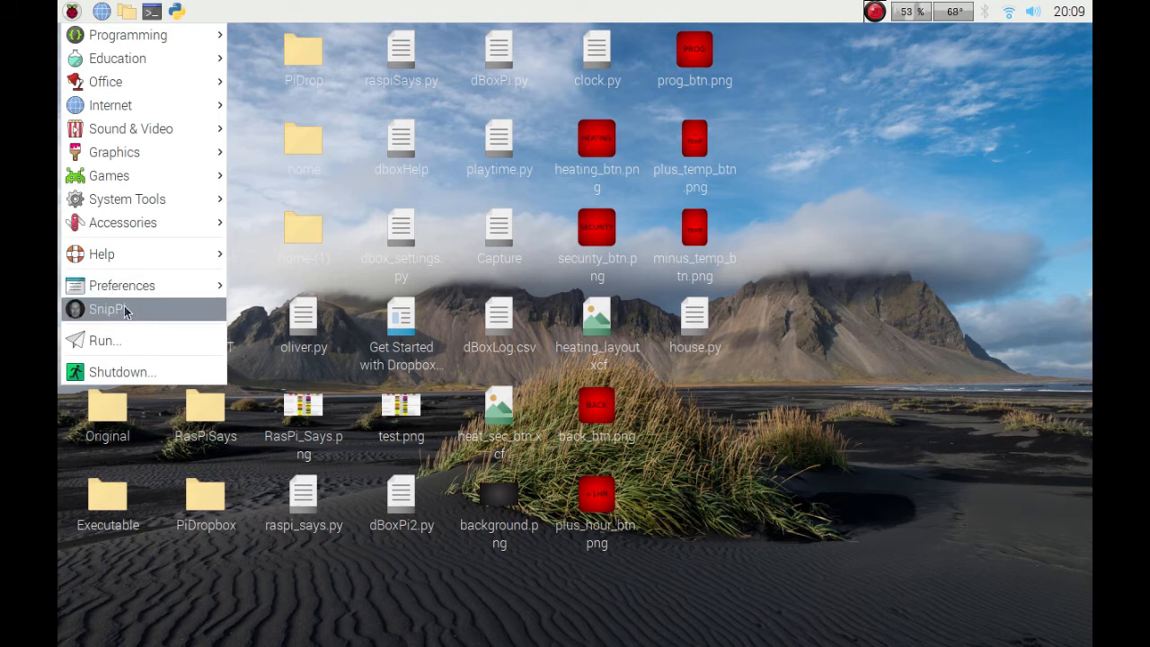
pyautogui.moveTo(108, 309)
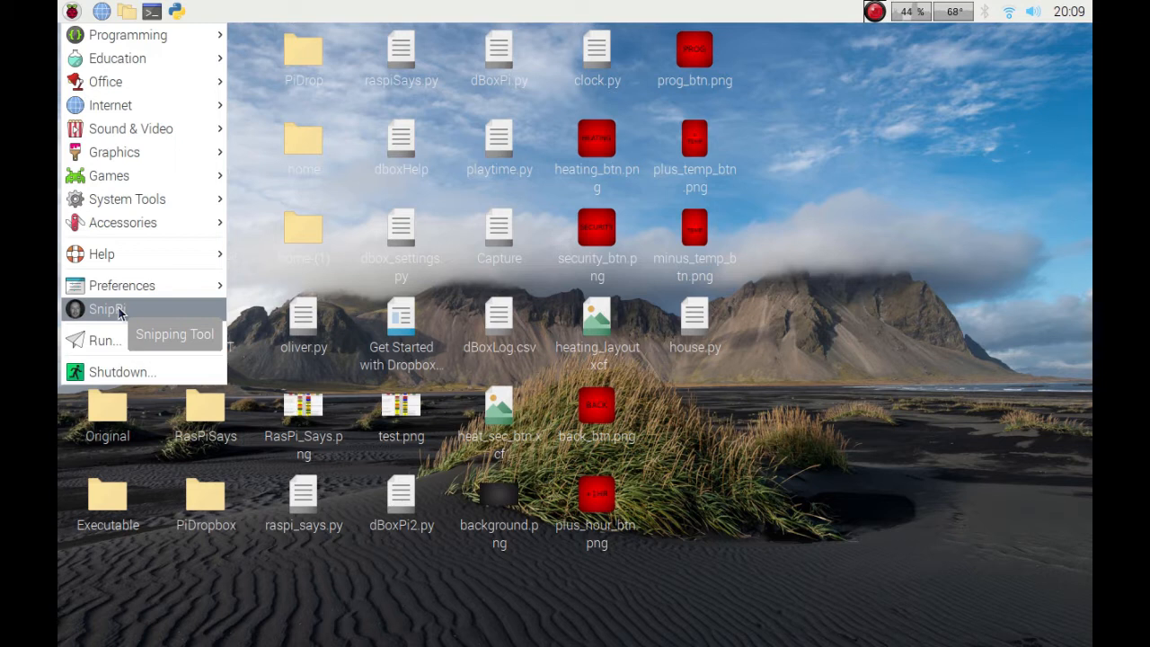
pyautogui.moveTo(197, 16)
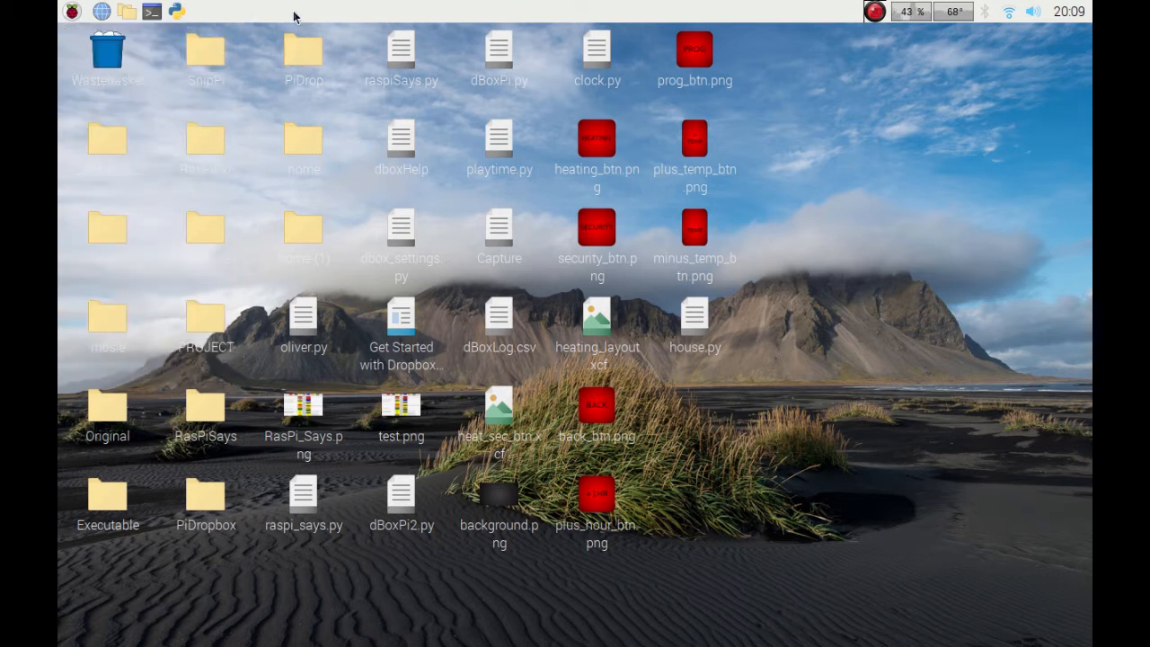
pyautogui.rightClick(291, 16)
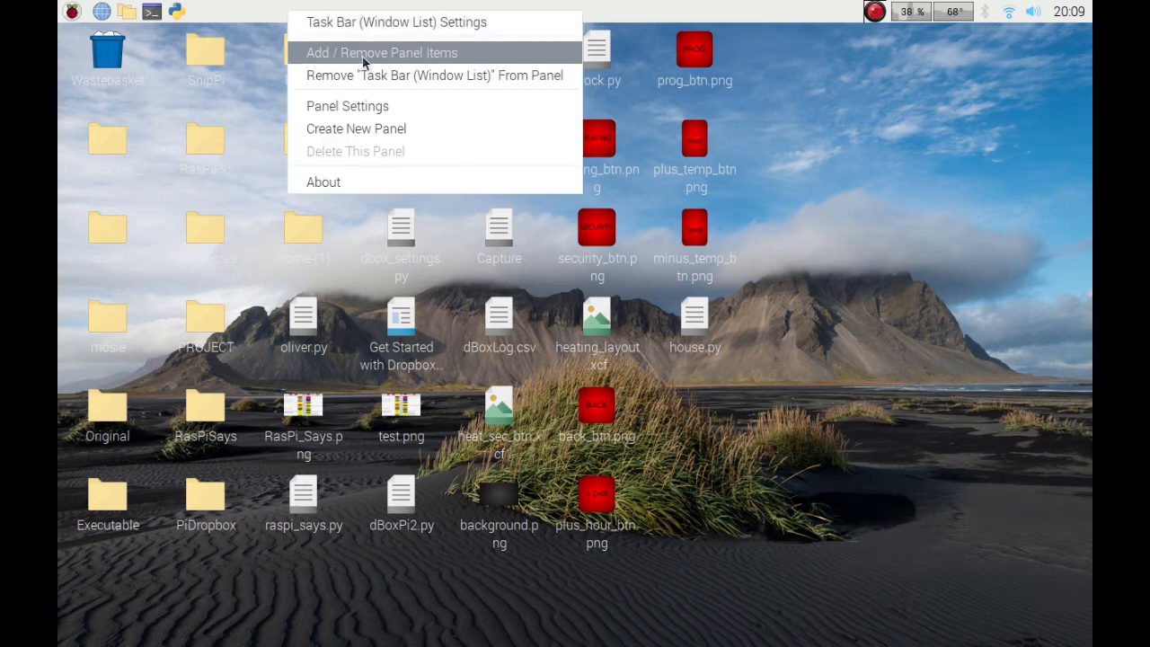
pyautogui.click(383, 52)
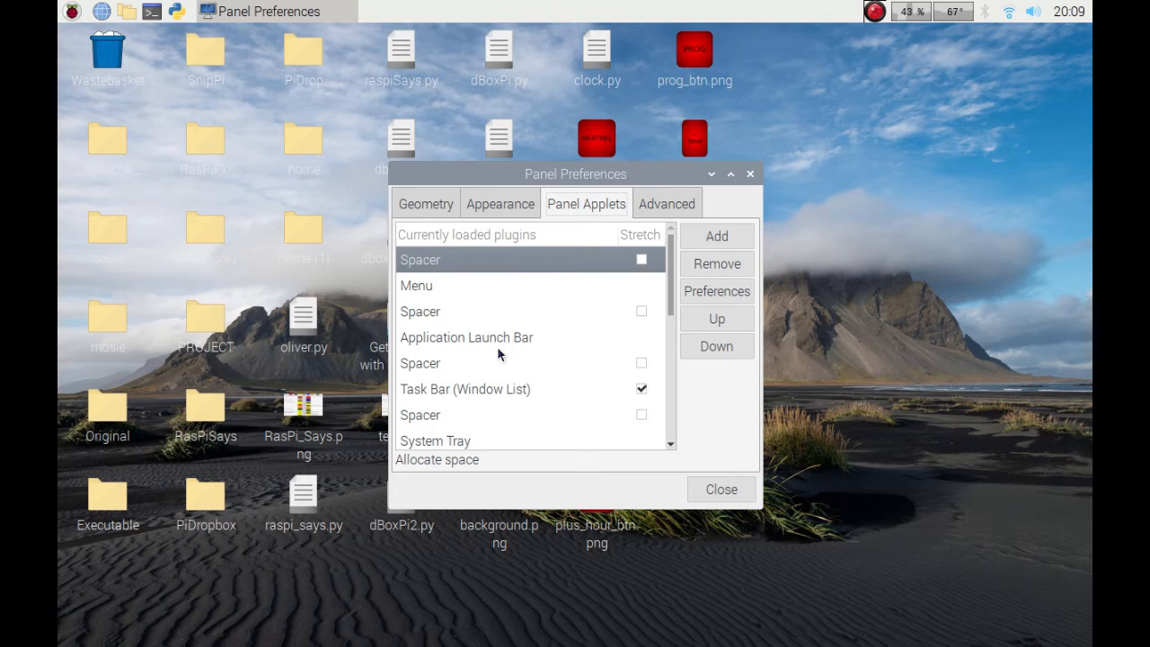
pyautogui.moveTo(464, 345)
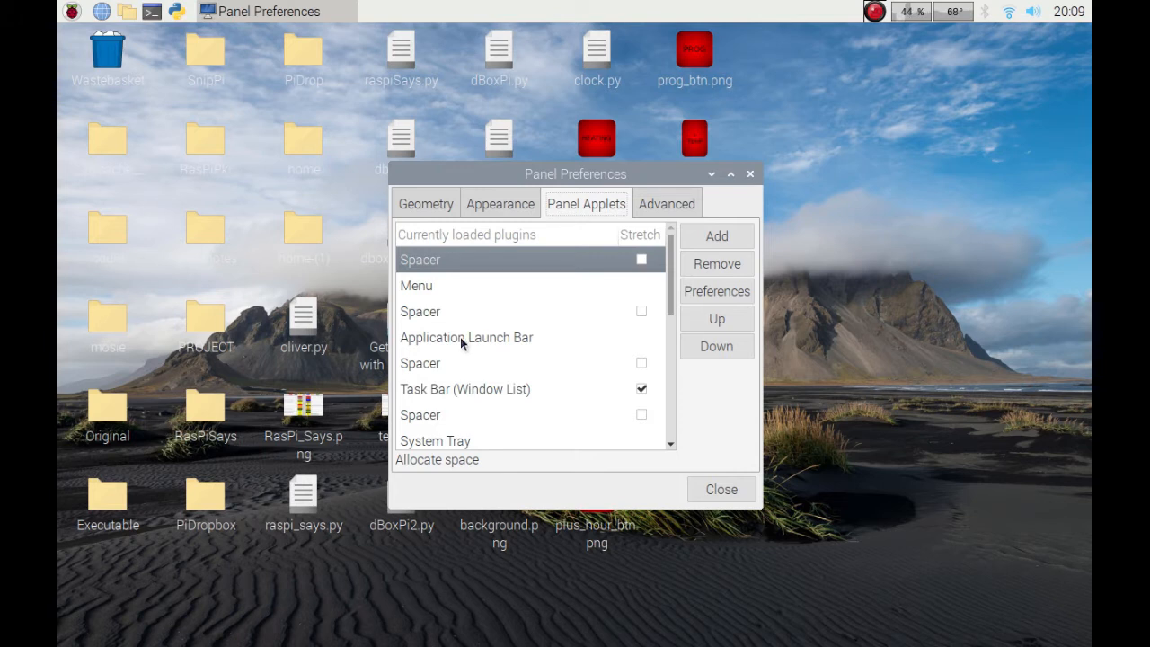
# In Application Launch Bar settings, expand Programming and select the Scratch 2 entry
pyautogui.click(715, 291)
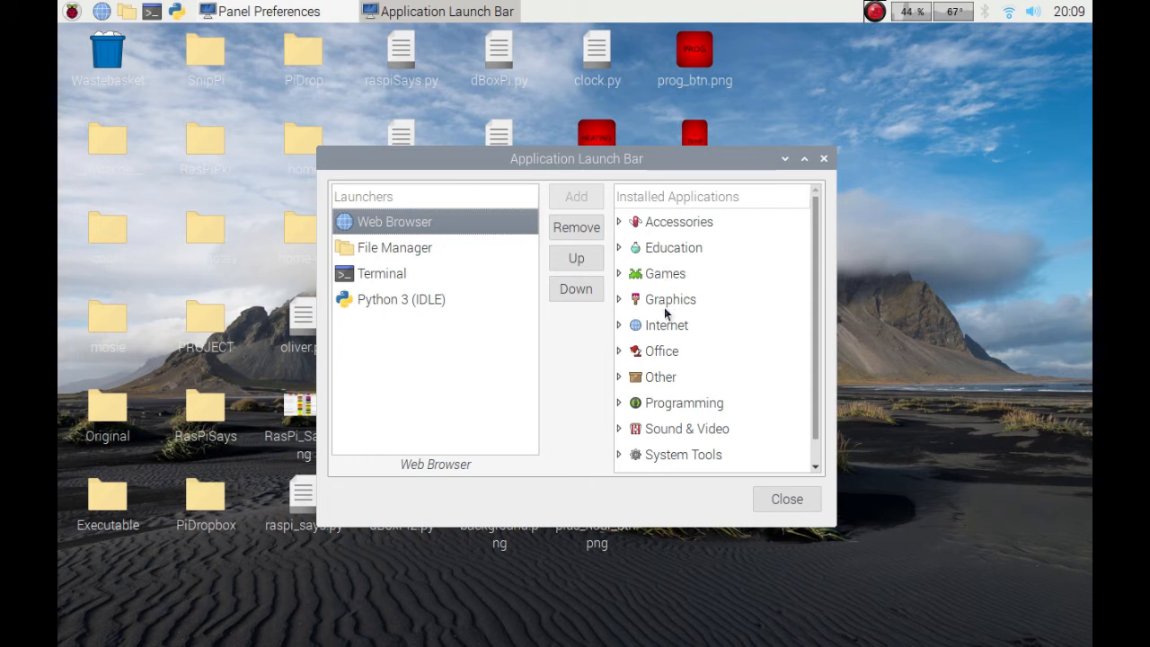
pyautogui.moveTo(701, 270)
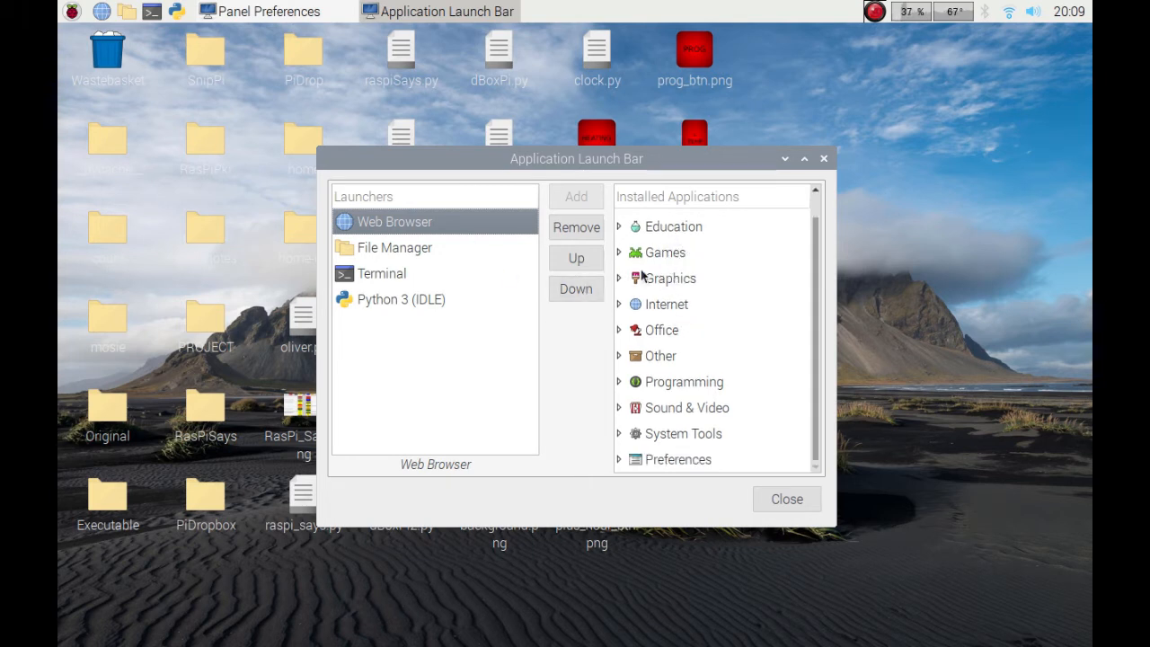
pyautogui.moveTo(679, 384)
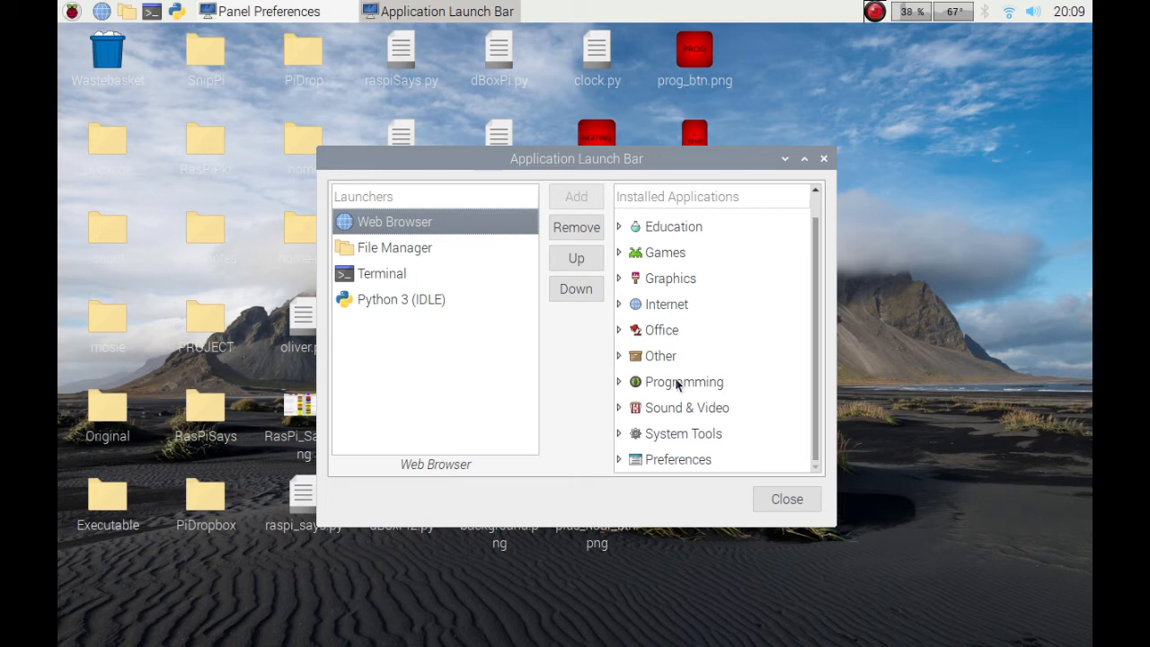
pyautogui.moveTo(683, 381)
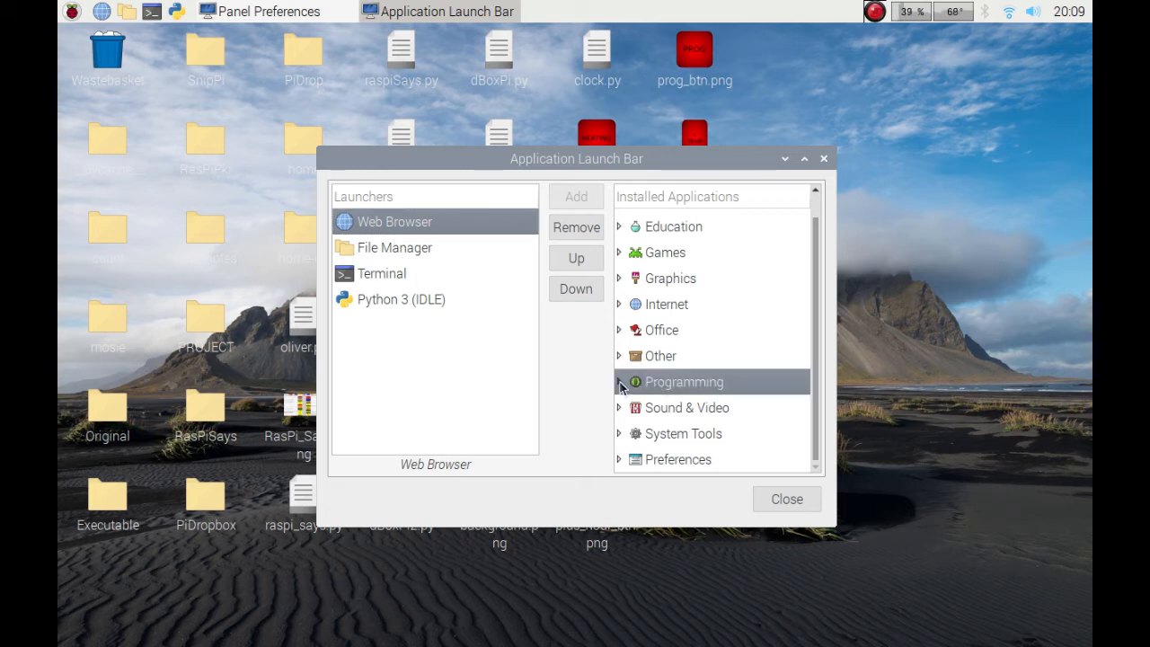
pyautogui.click(683, 381)
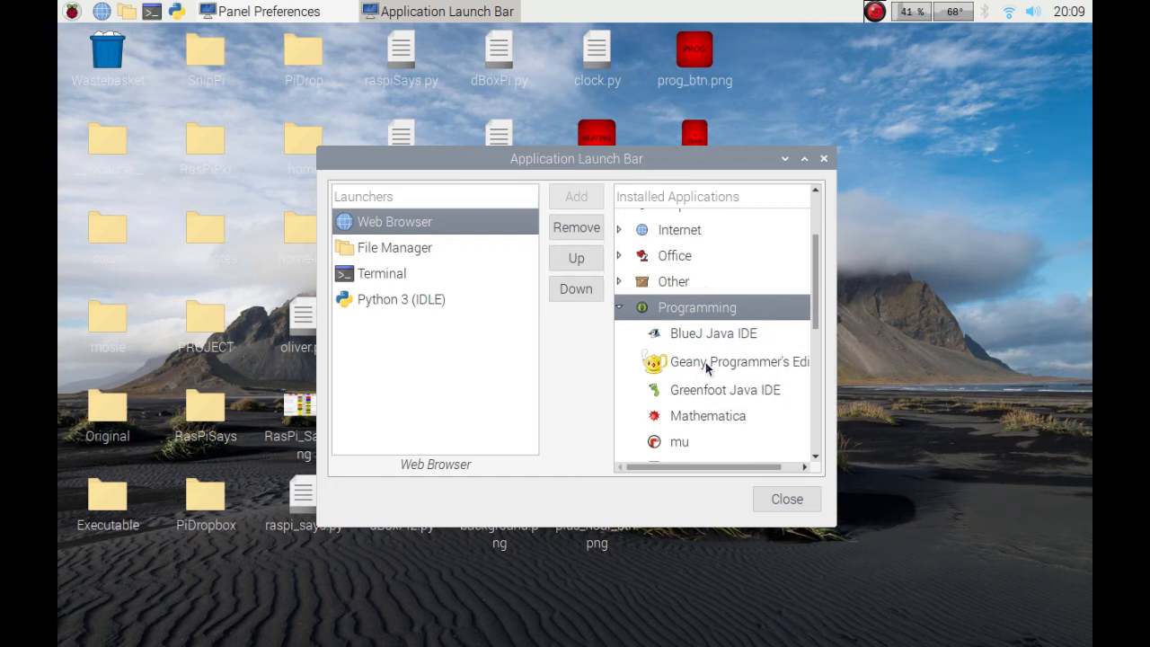
pyautogui.scroll(-3)
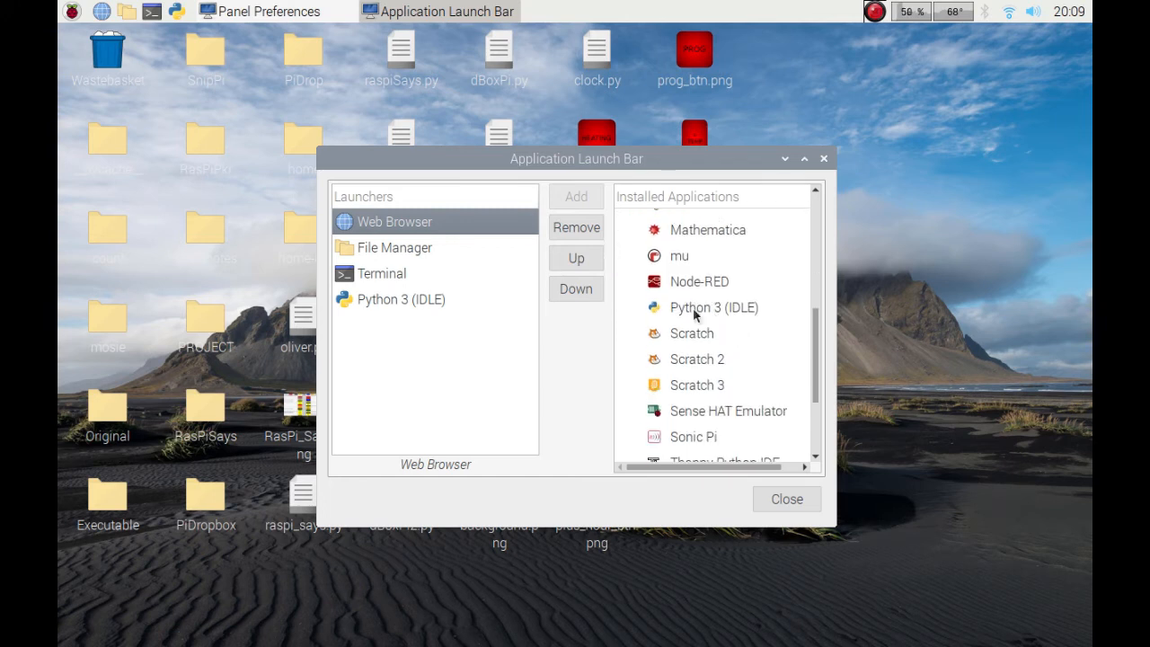
pyautogui.moveTo(250, 65)
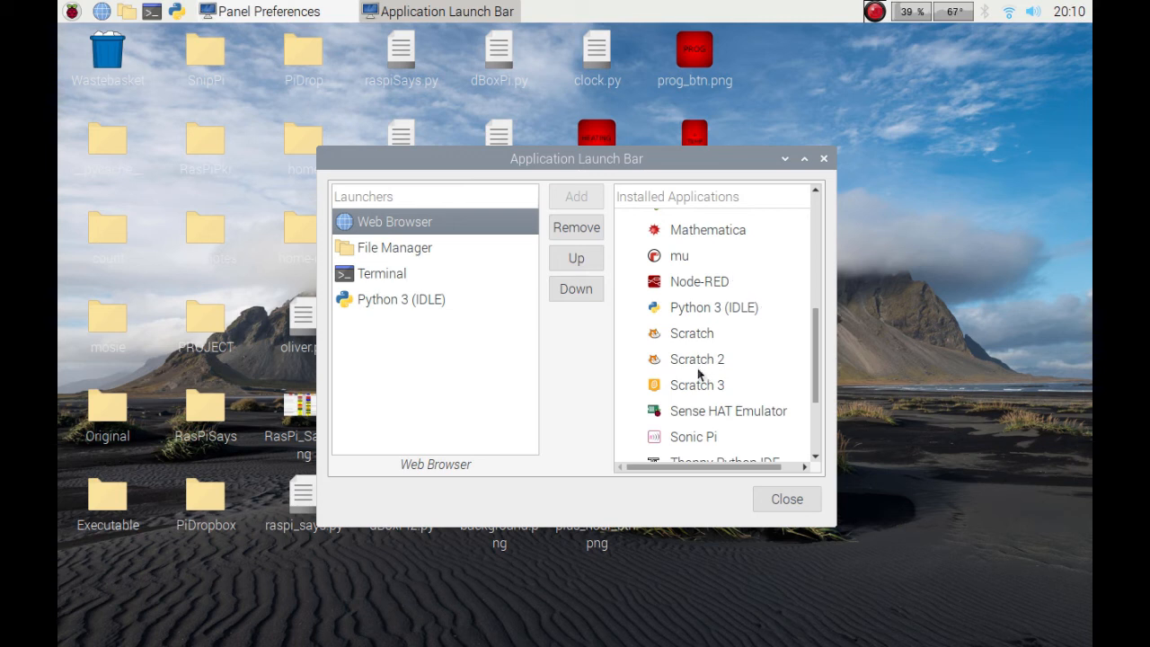
pyautogui.click(697, 360)
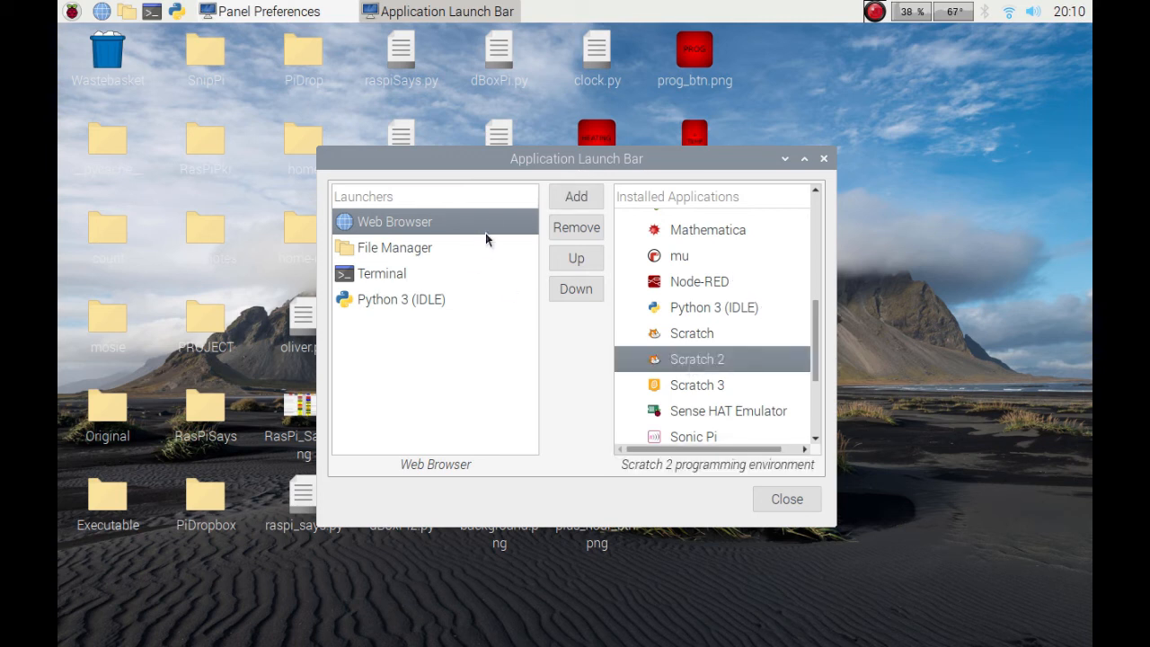
pyautogui.moveTo(416, 324)
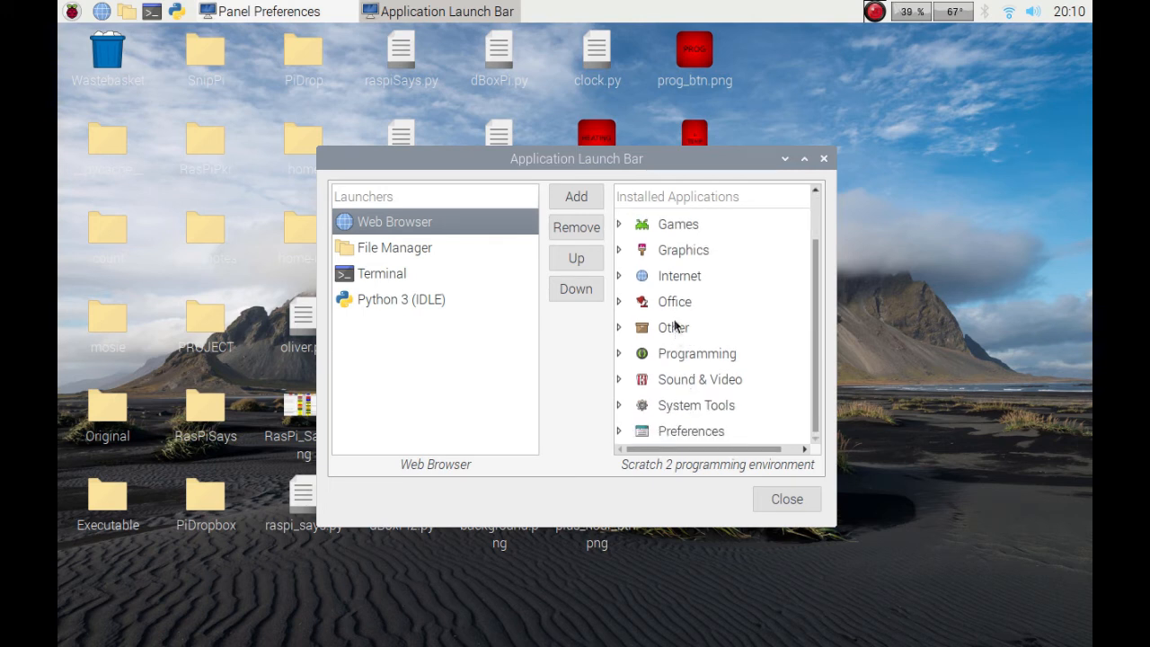
# Expand the Other category and select SnipPi, the Snipping Tool, as the launcher to add
pyautogui.click(618, 327)
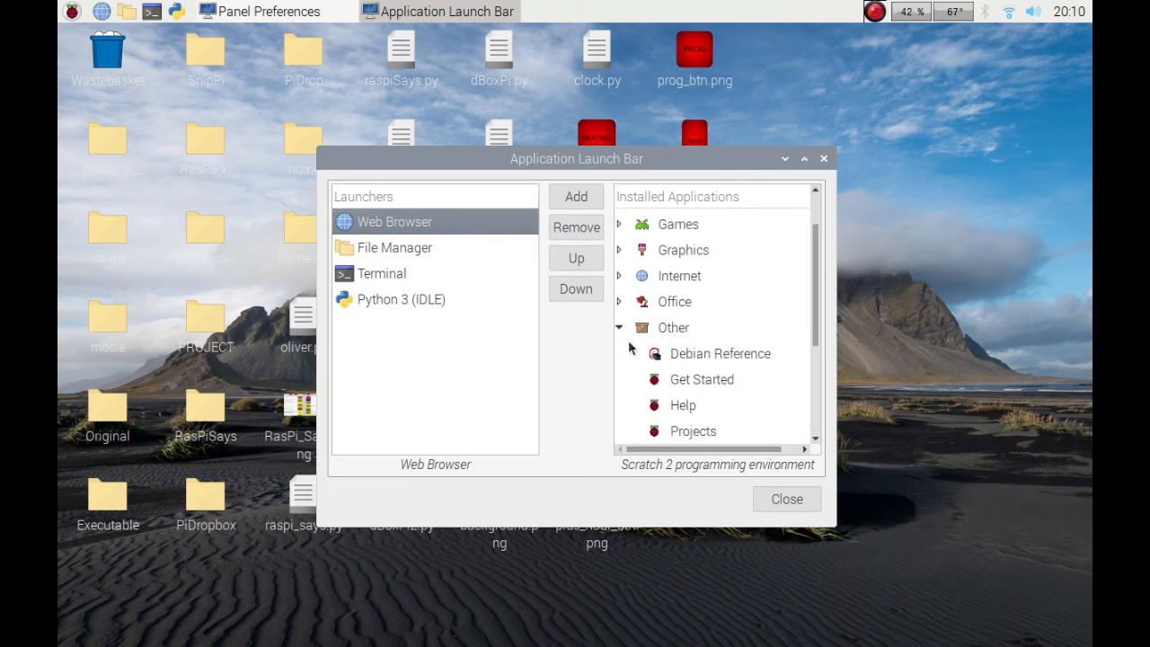
pyautogui.scroll(-3)
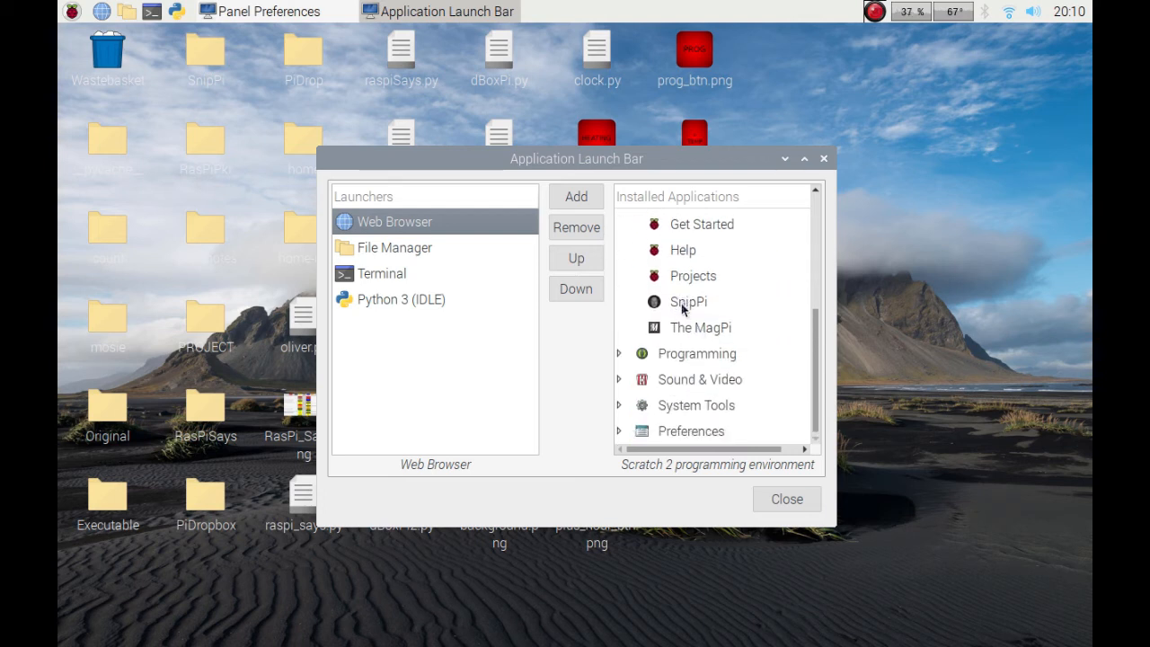
pyautogui.click(690, 301)
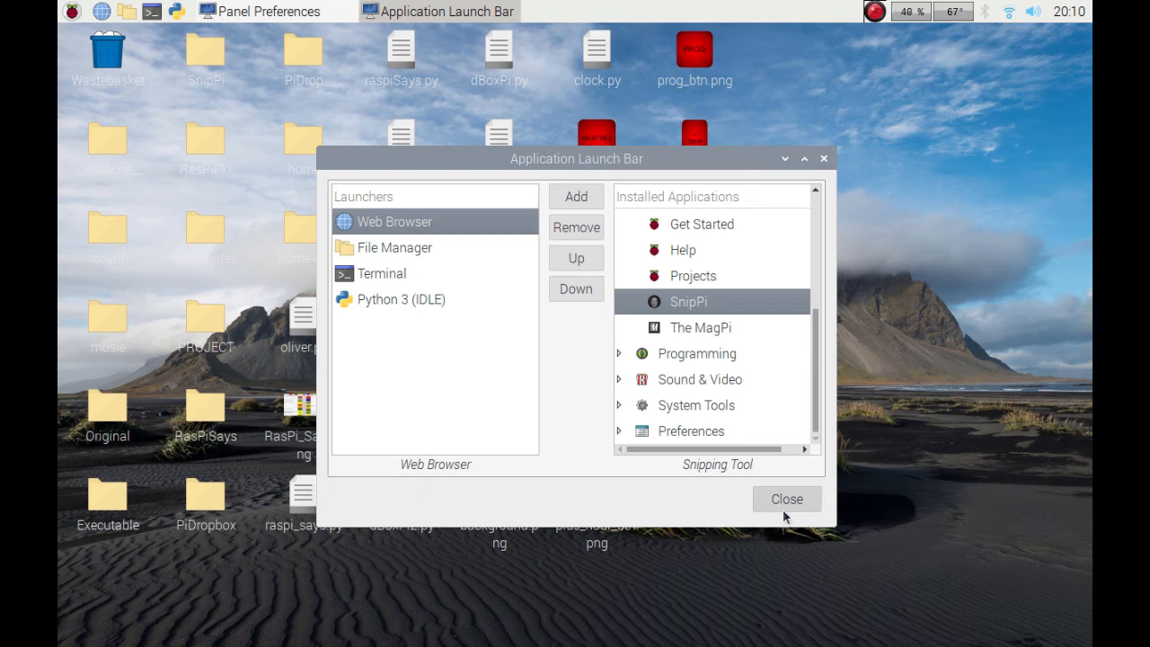
# Close the launch bar settings, run SnipPi from its new icon, and close its window
pyautogui.click(787, 500)
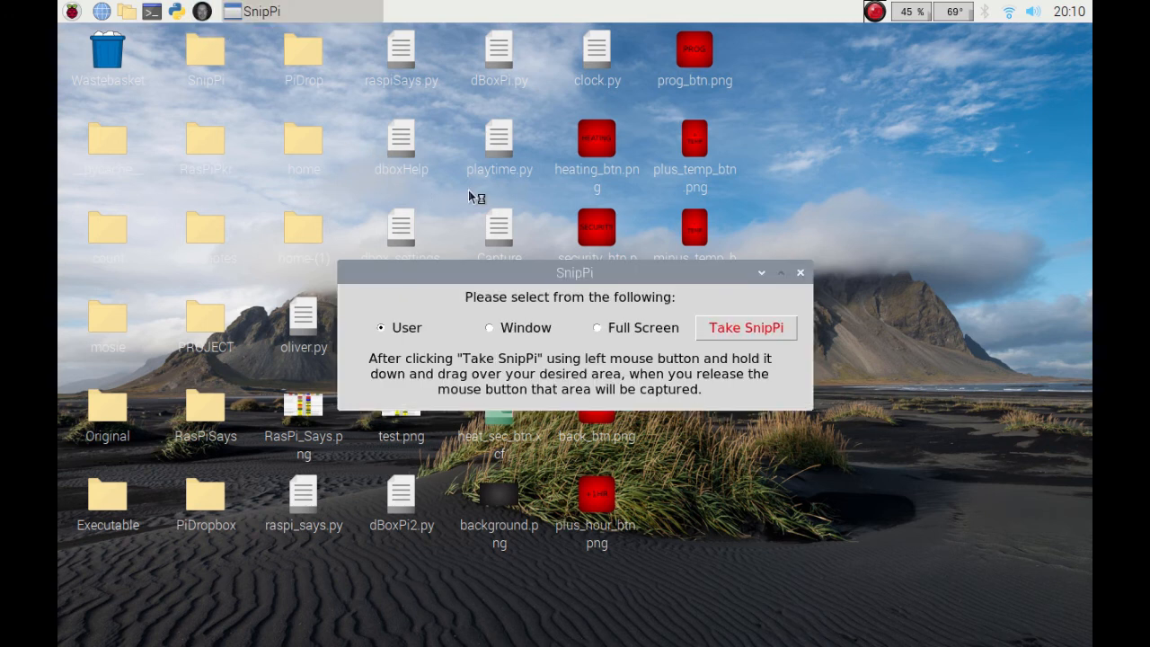
pyautogui.moveTo(583, 277)
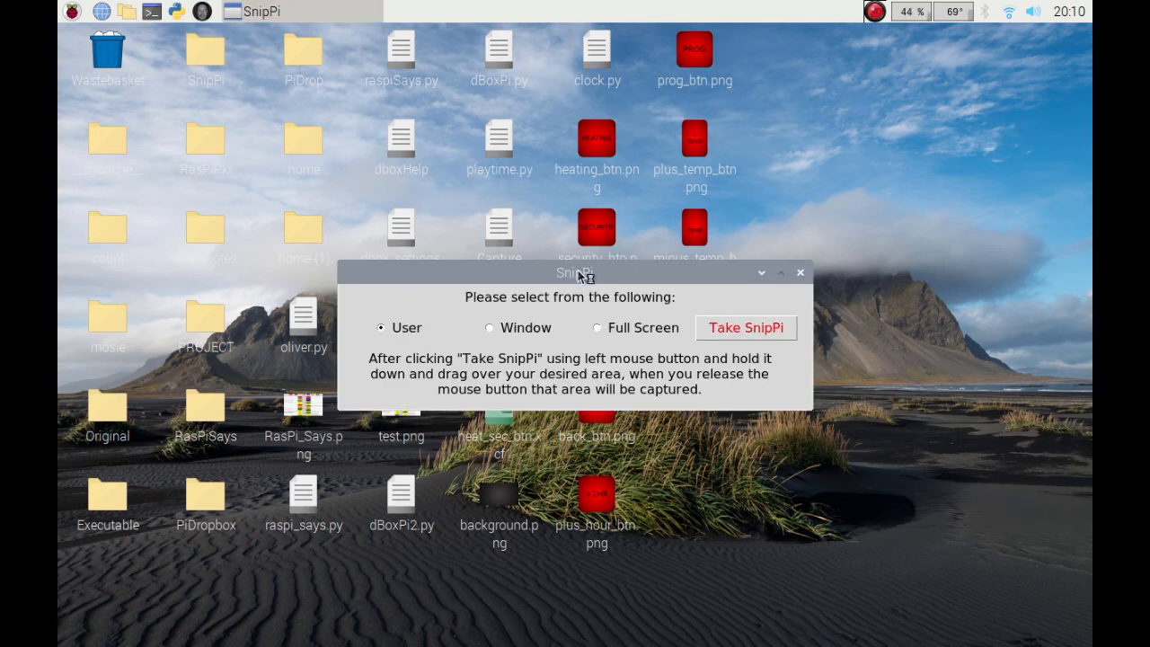
pyautogui.moveTo(530, 348)
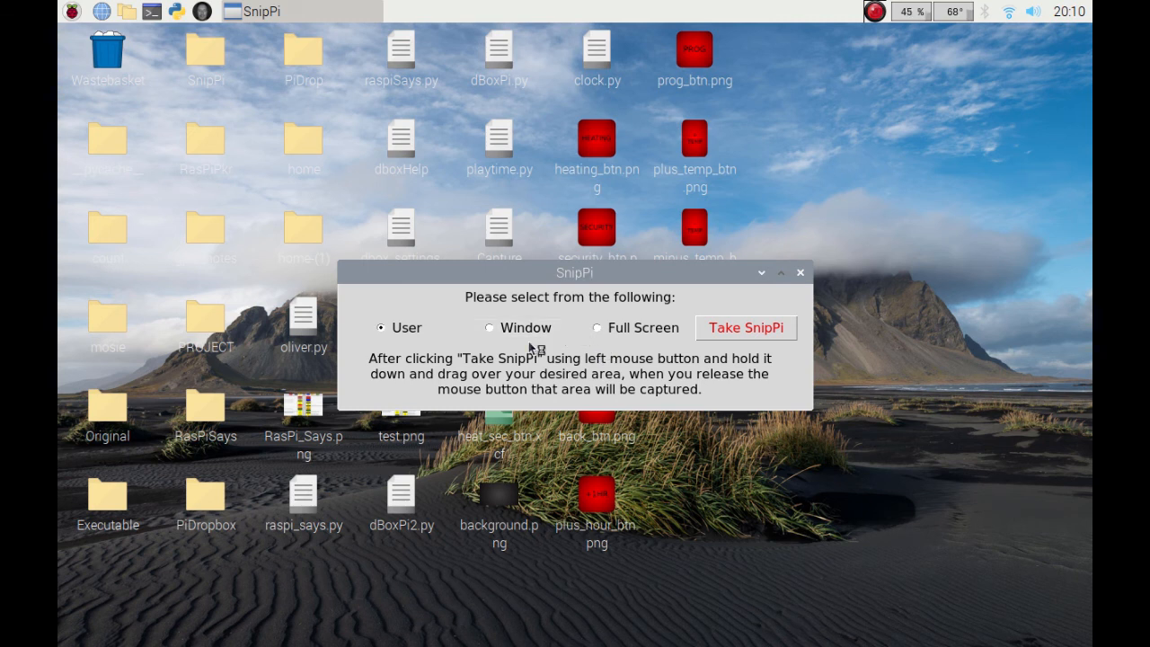
pyautogui.moveTo(645, 352)
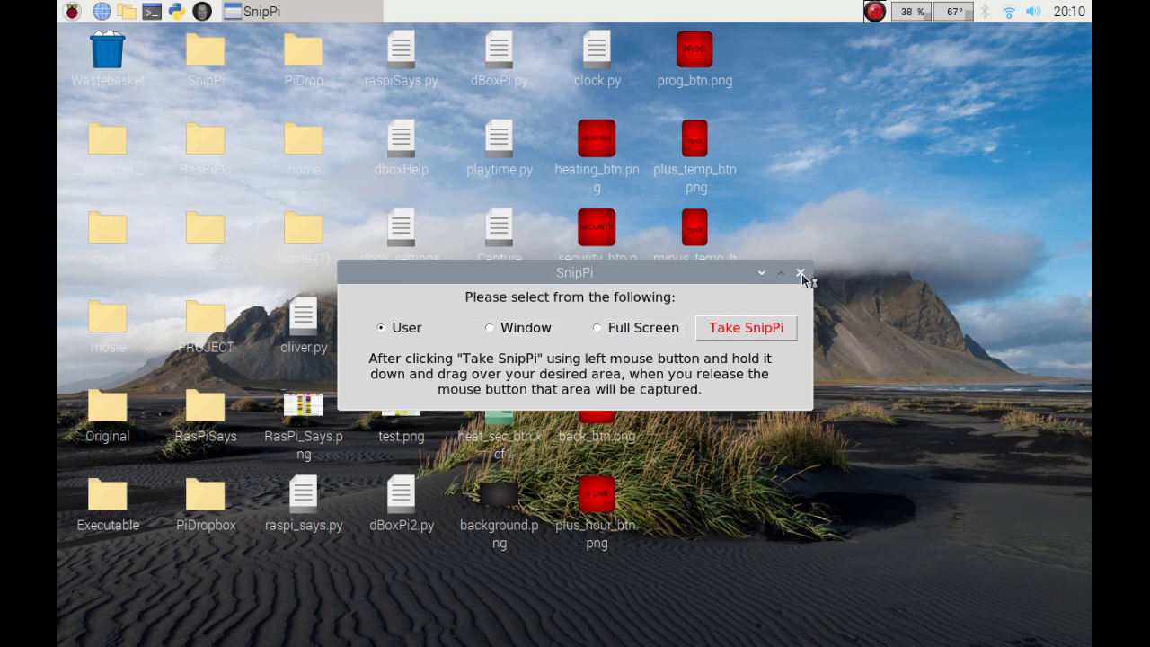
pyautogui.click(800, 273)
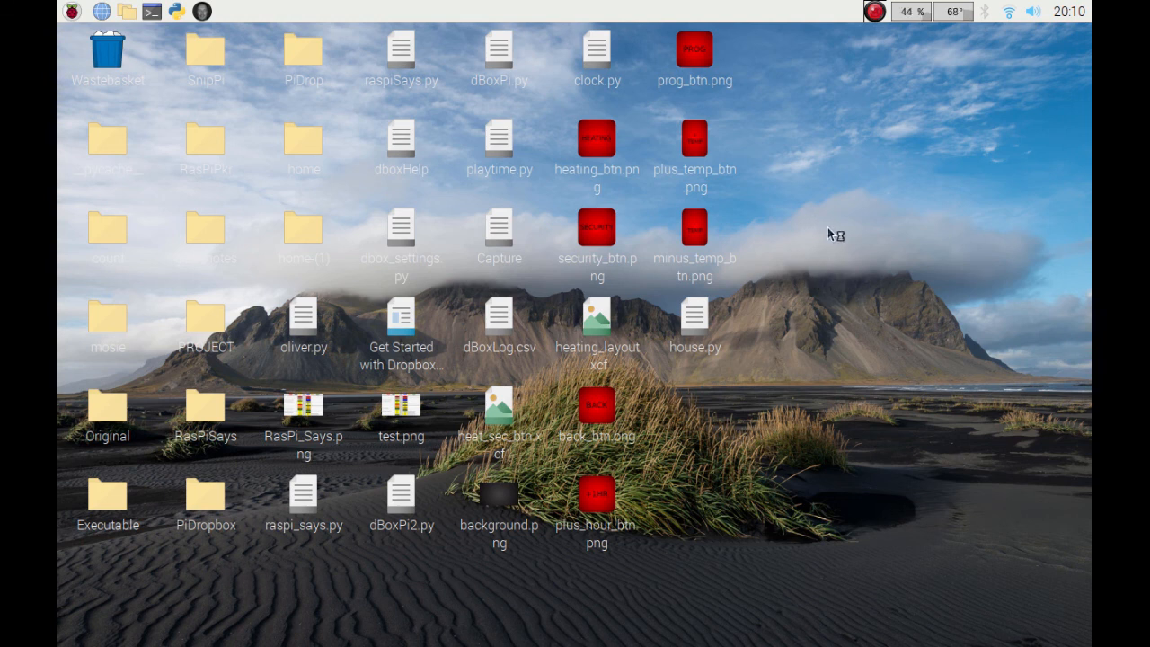